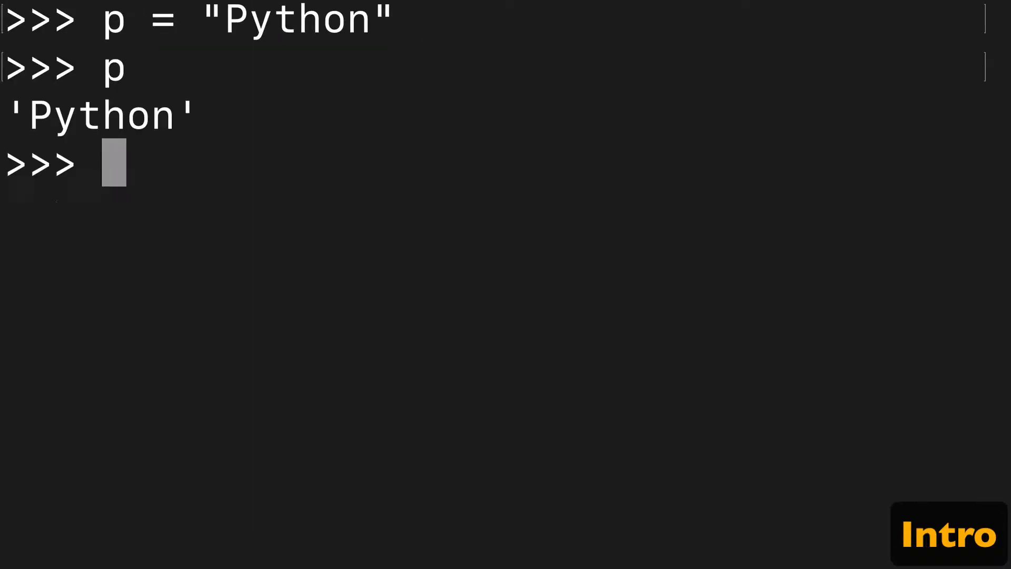
# Compose the slice expression p[0:3] at the >>> prompt
pyautogui.write('p')
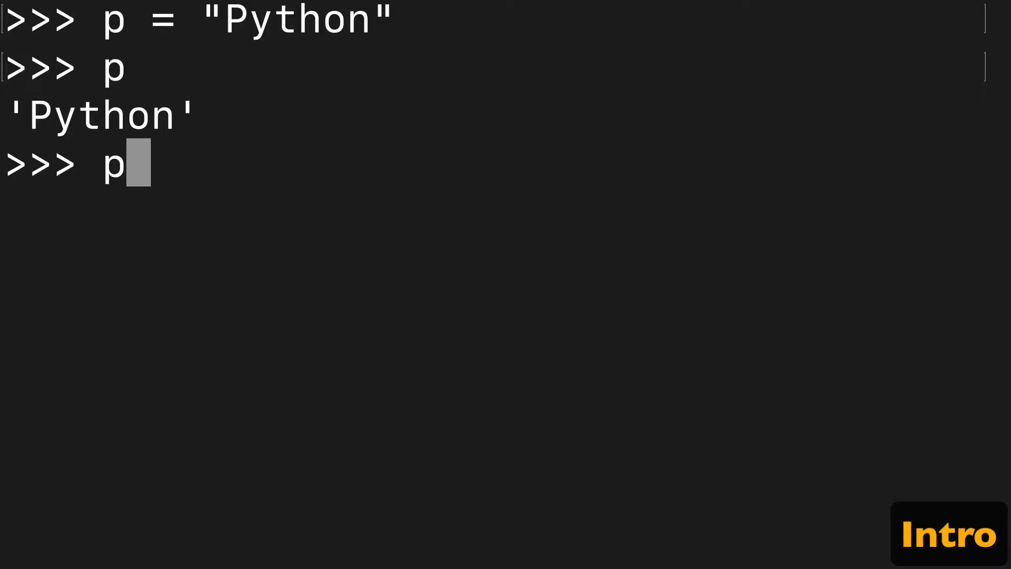
pyautogui.write('[0]')
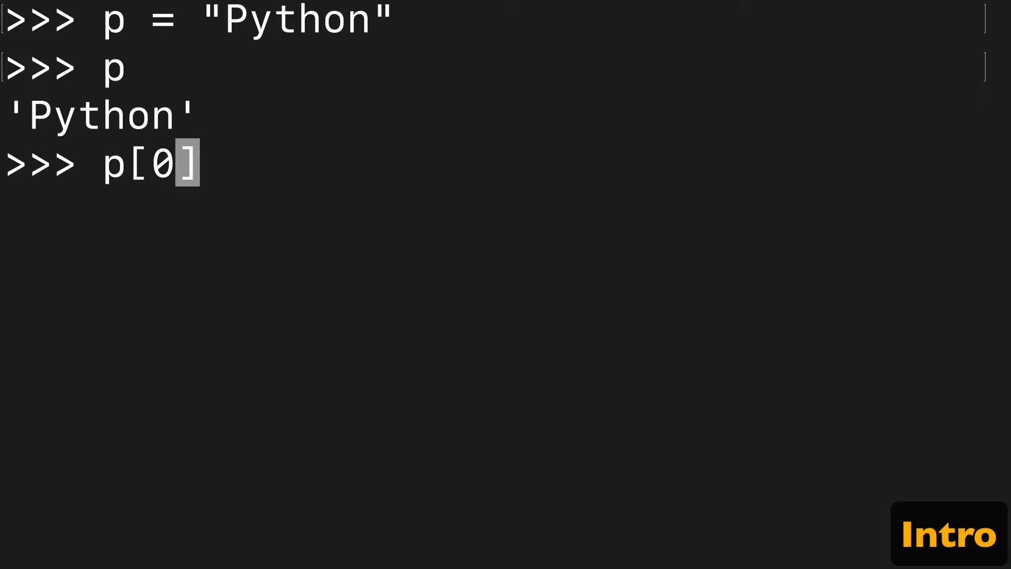
pyautogui.write(':3')
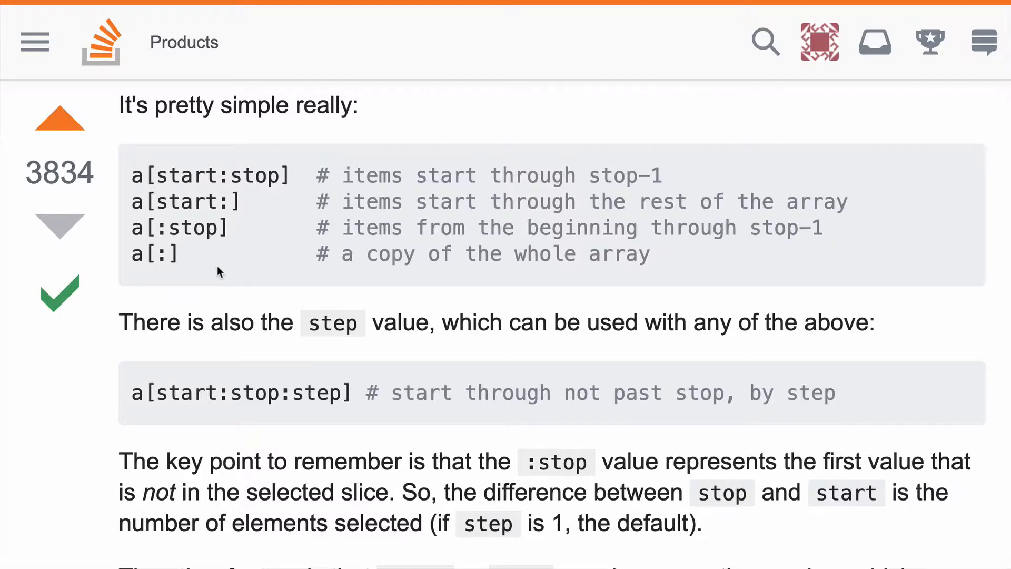
pyautogui.moveTo(61, 226)
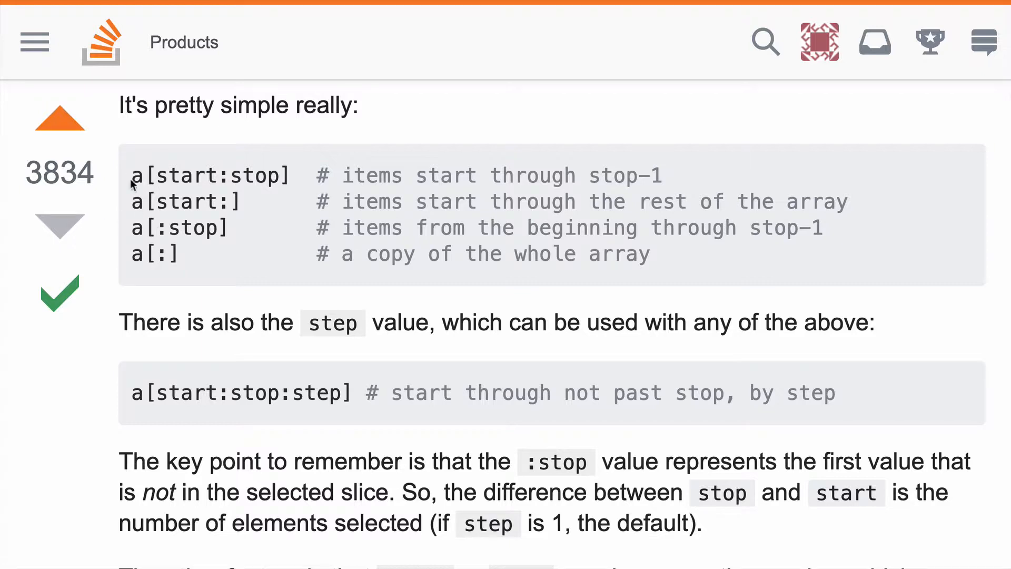
pyautogui.moveTo(291, 175)
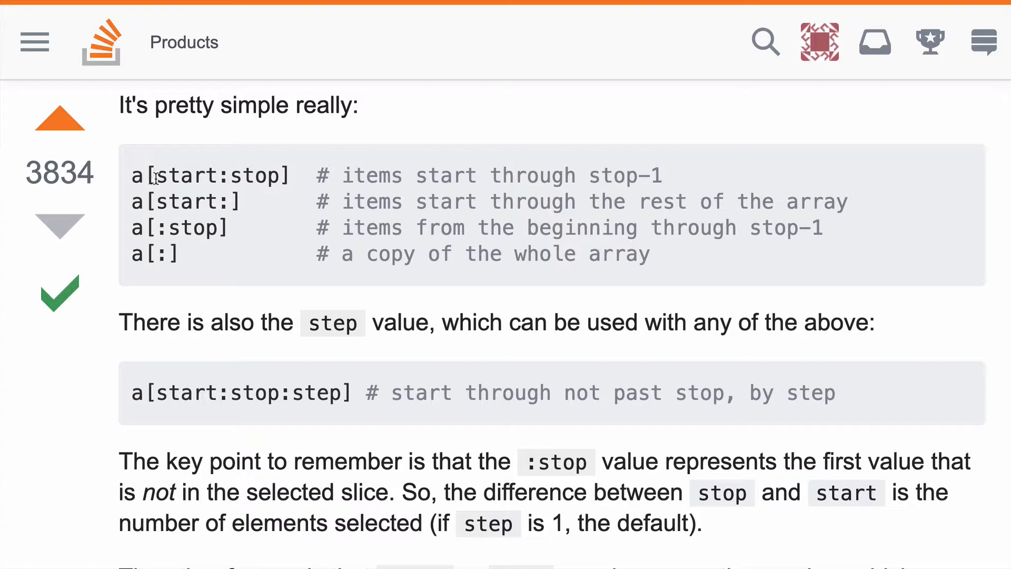
pyautogui.doubleClick(187, 175)
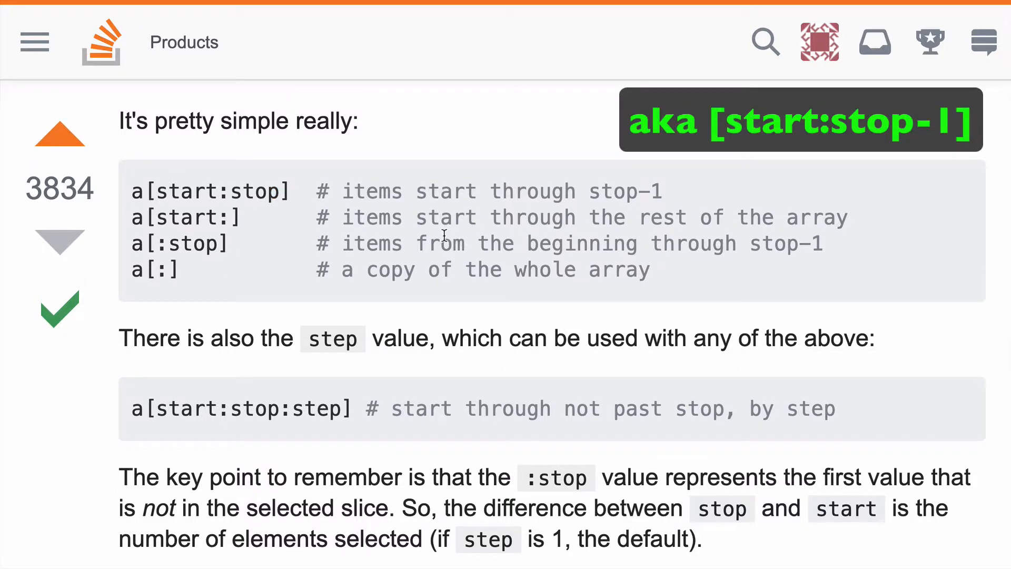
pyautogui.moveTo(590, 193)
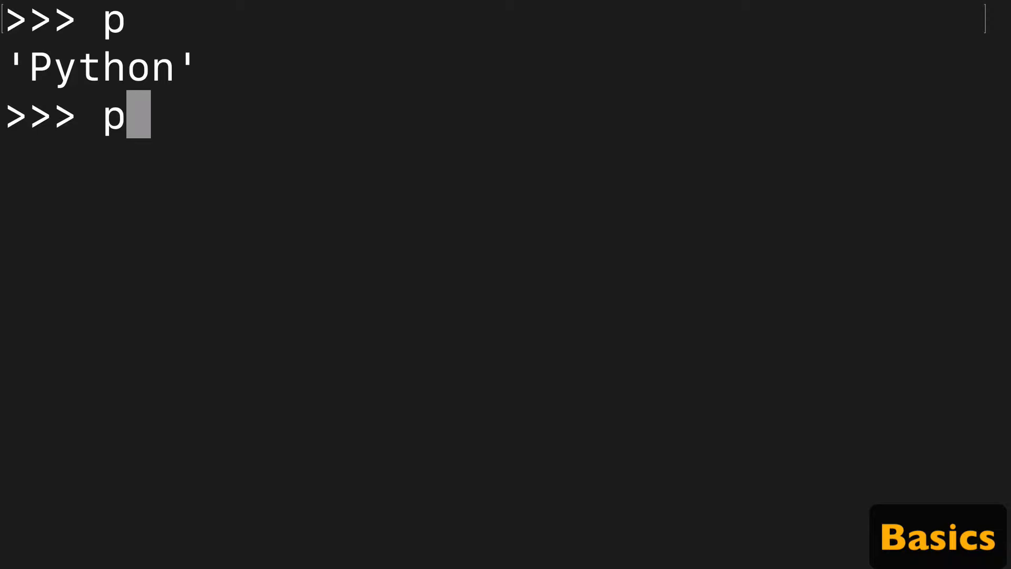
# Evaluate p[0:3] to get the first three letters 'Pyt'
pyautogui.write('[0:3]')
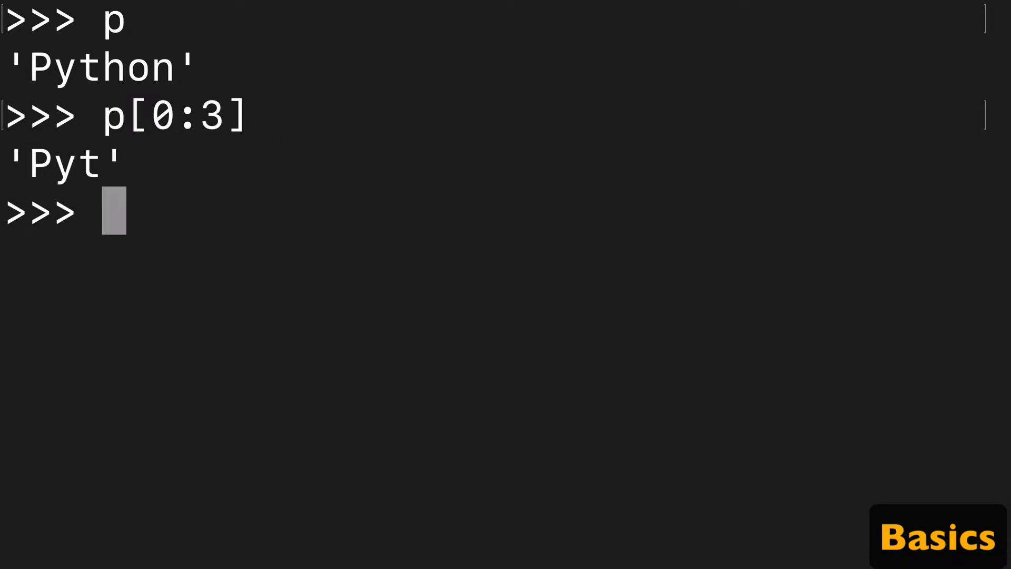
pyautogui.write('p[0:3]')
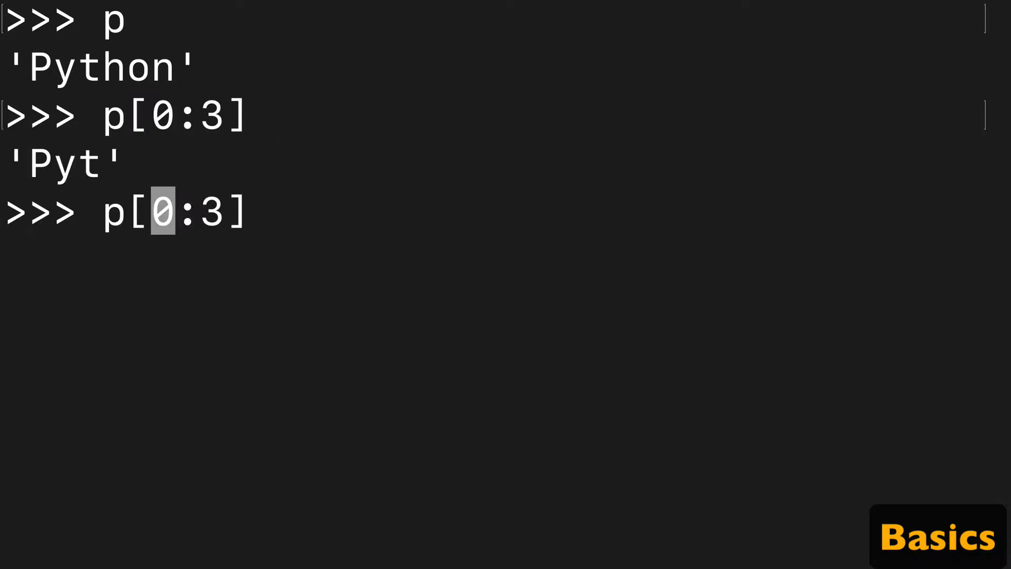
pyautogui.press('Right')
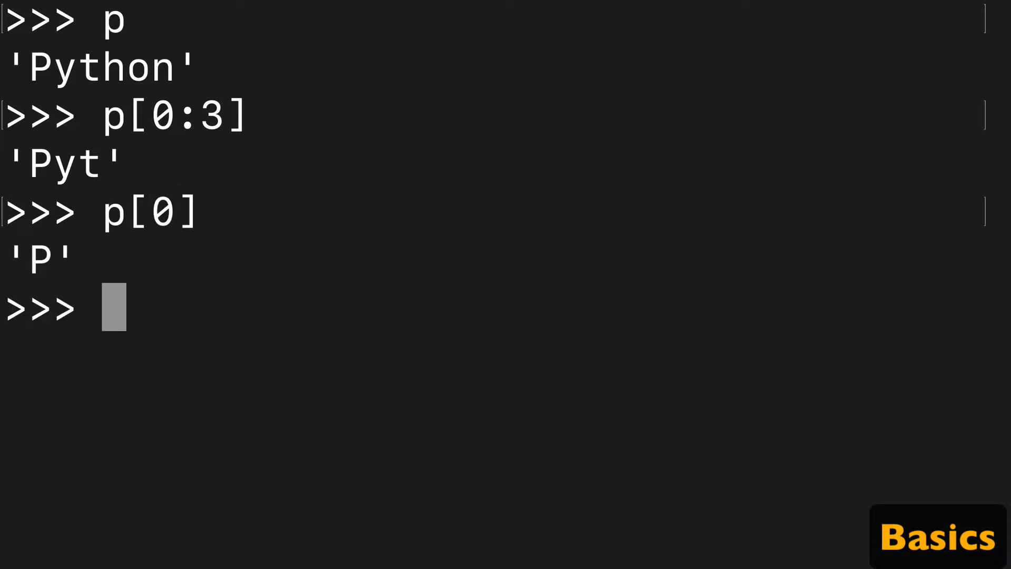
# Evaluate p[0], p[3] and p[2] to get 'P', 'h' and 't'
pyautogui.write('p[0]')
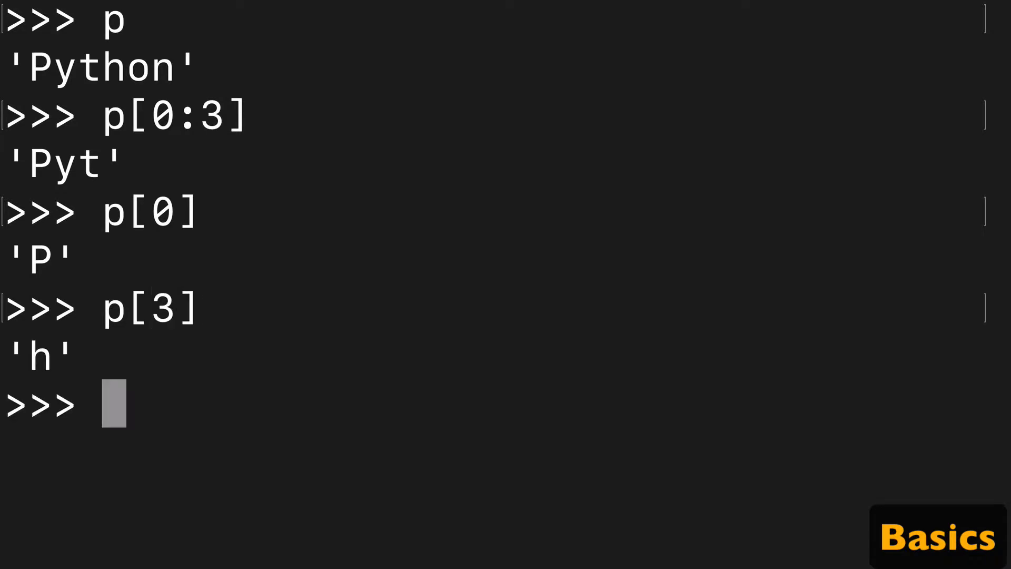
pyautogui.write('p[3]')
pyautogui.write('p[2]')
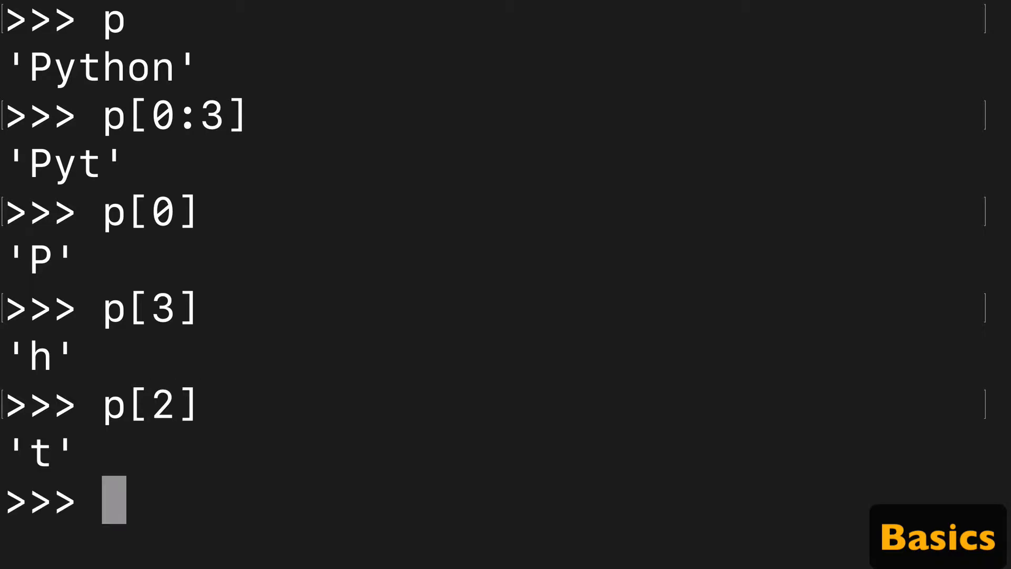
pyautogui.doubleClick(61, 163)
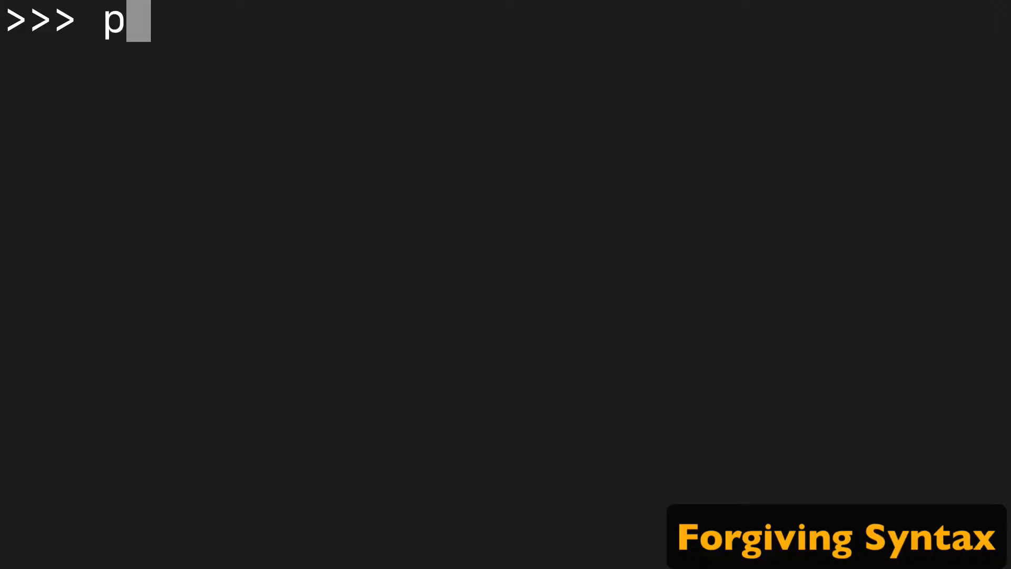
# Evaluate out-of-range slices p[100:0] and p[100:101], which return empty strings
pyautogui.write('[]')
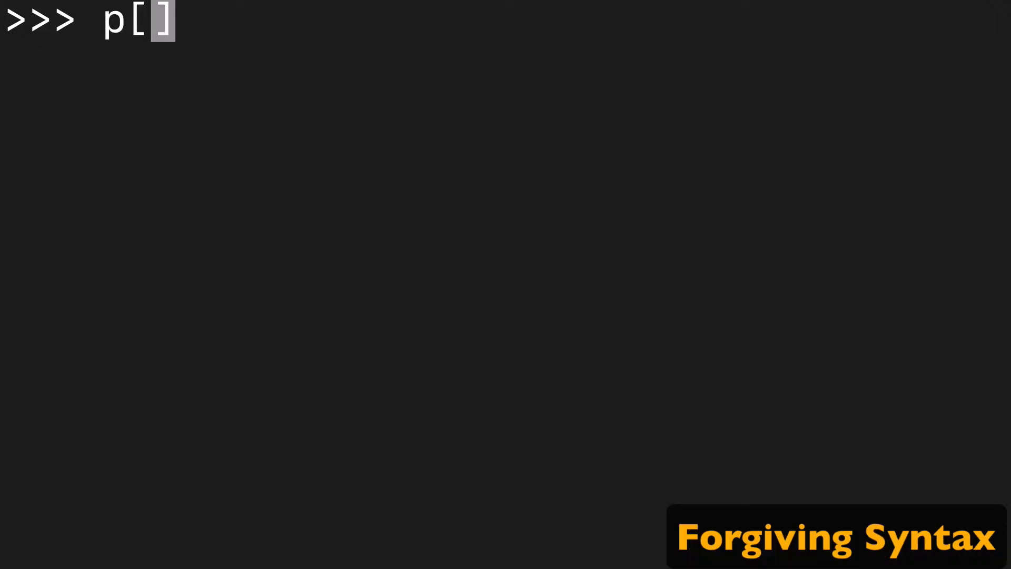
pyautogui.write('100:')
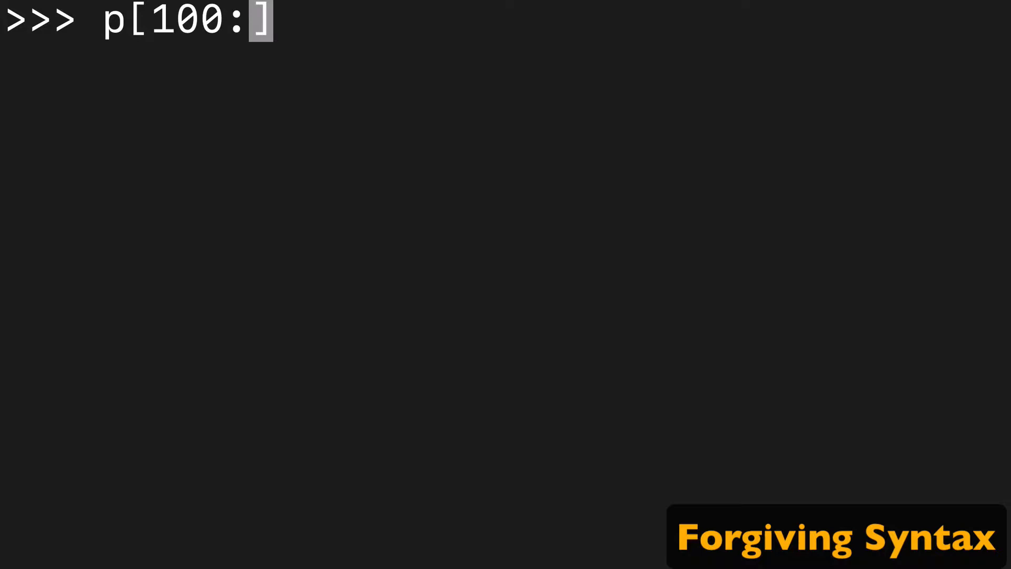
pyautogui.write('0')
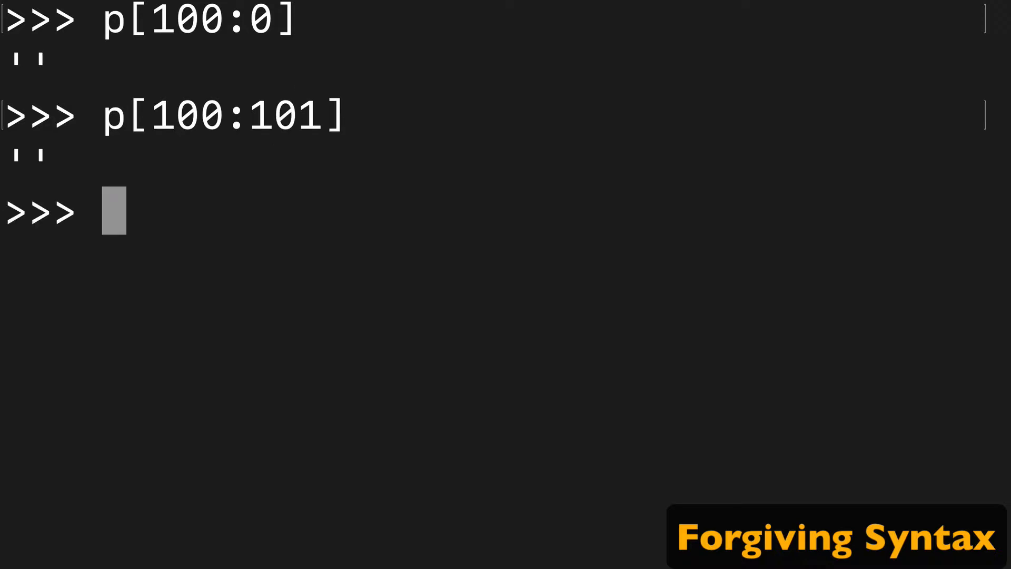
pyautogui.write('p[100:101]')
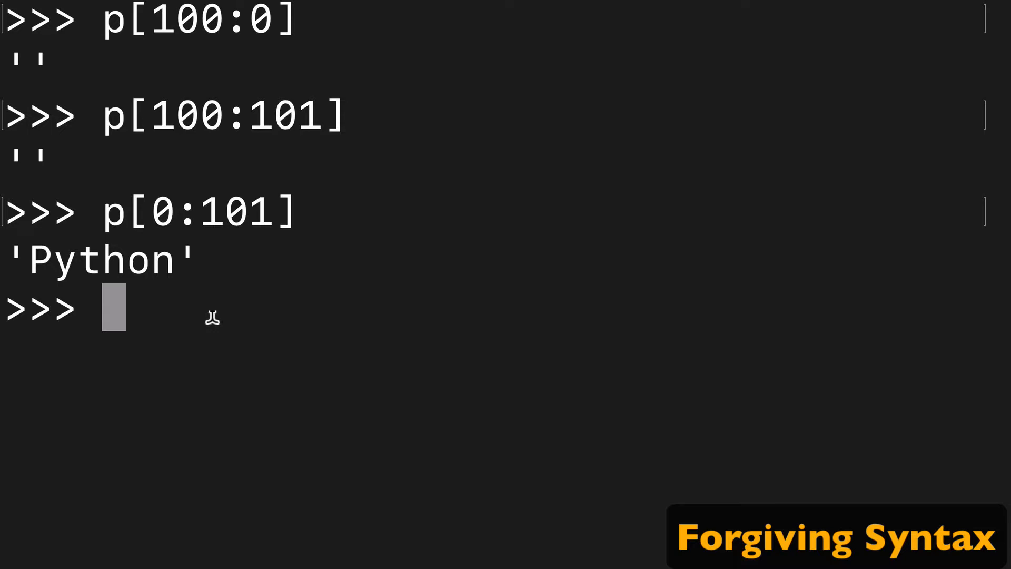
# Evaluate p[0:5], p[0:6] and p[None:None], the latter two giving the whole 'Python'
pyautogui.write('p[0:]')
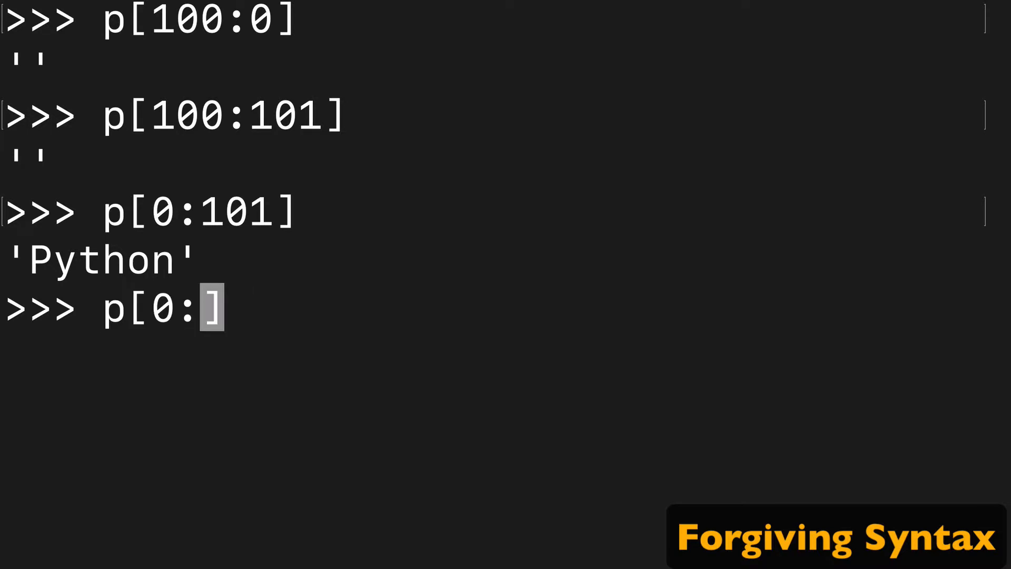
pyautogui.write('5')
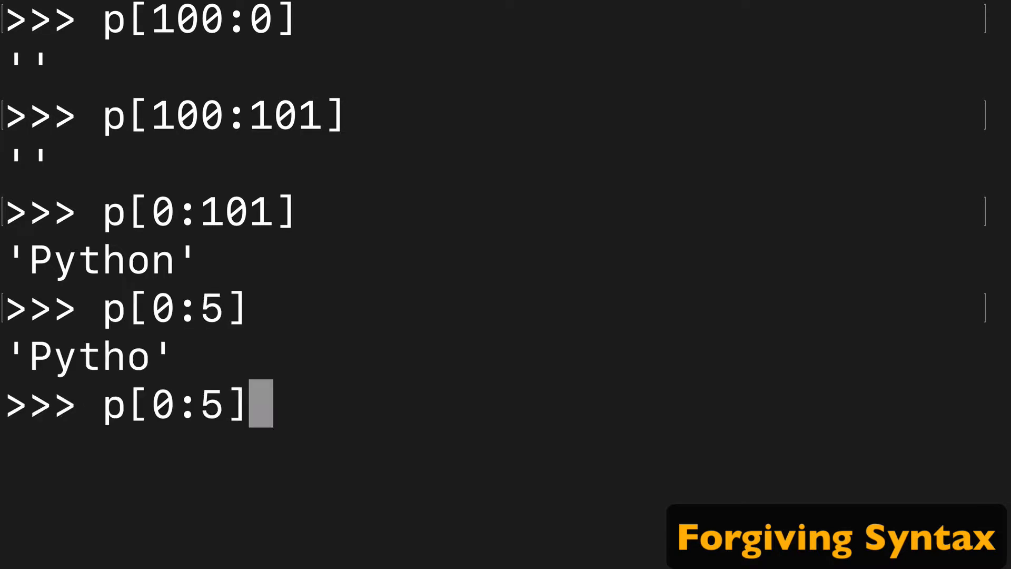
pyautogui.press('Backspace')
pyautogui.write('6')
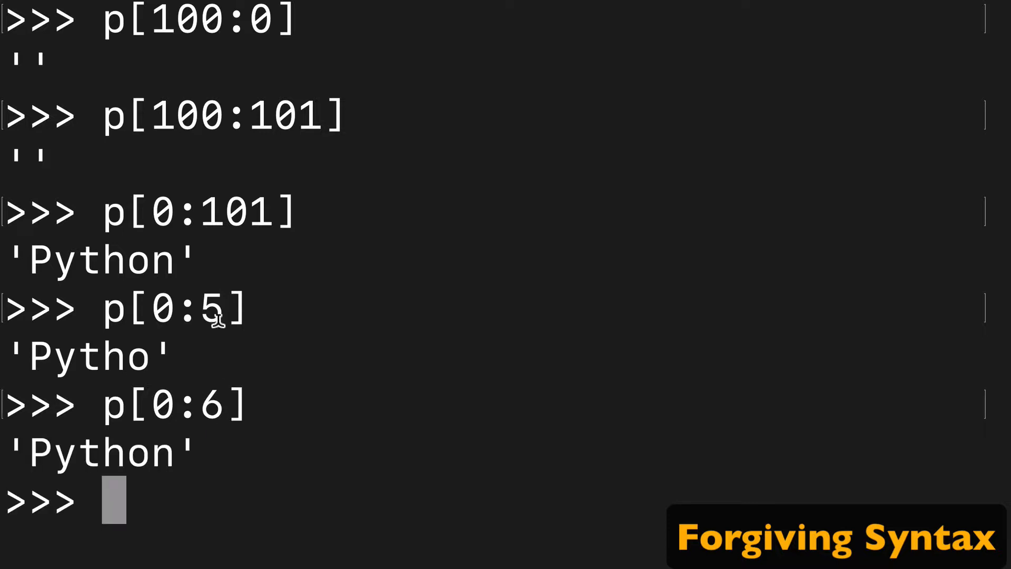
pyautogui.write('p[0:6]')
pyautogui.write('p[0:10000')
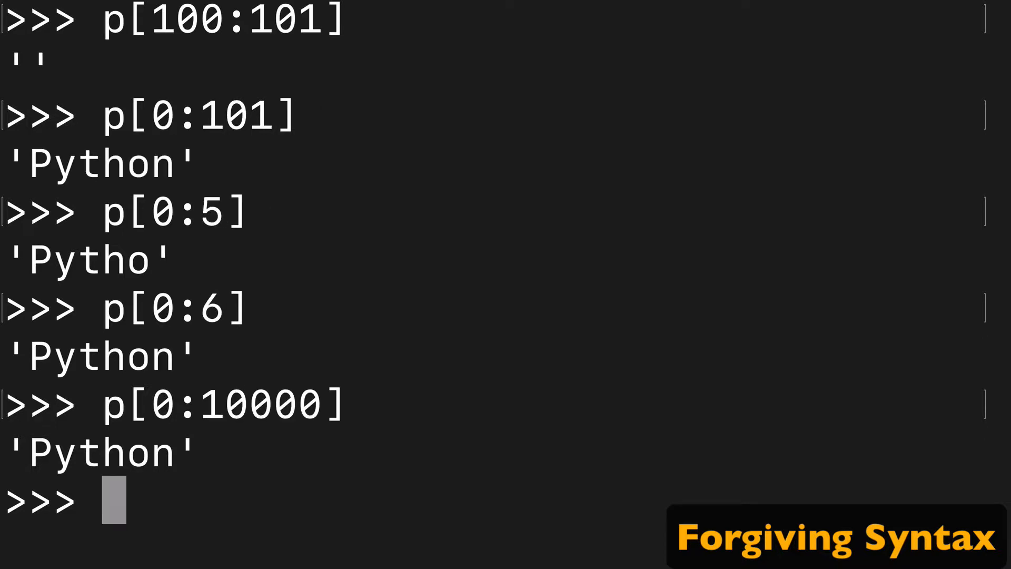
pyautogui.write('p[None:None]')
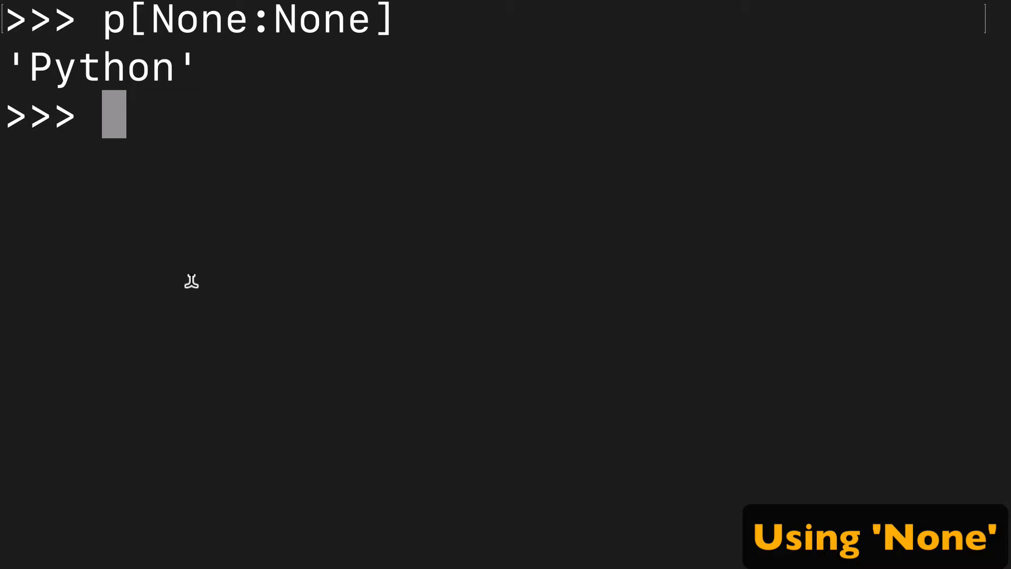
pyautogui.moveTo(234, 80)
pyautogui.write('p[None:6')
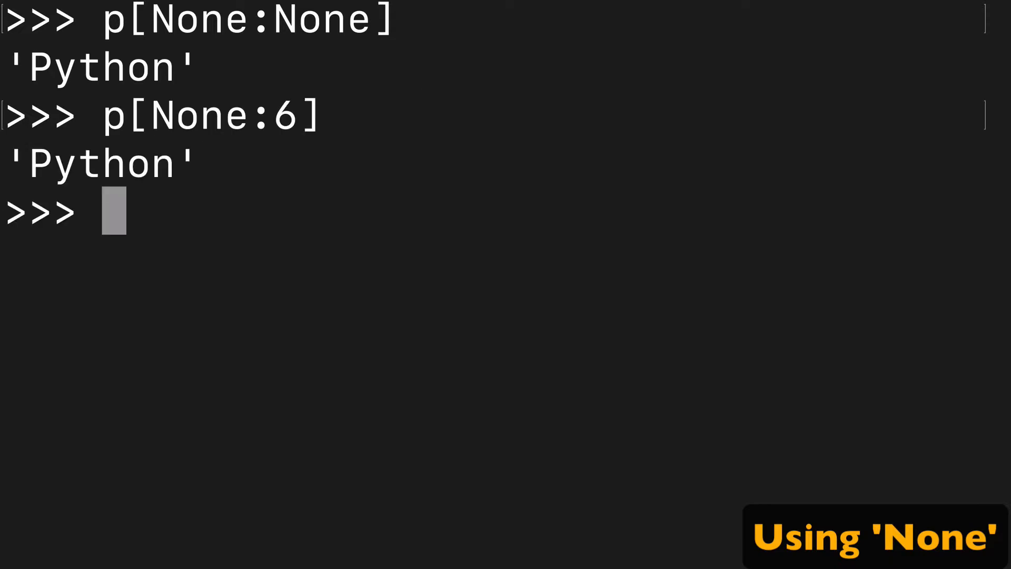
# Evaluate p[None:6] and p[0:None], both returning 'Python'
pyautogui.write('p[N:6]')
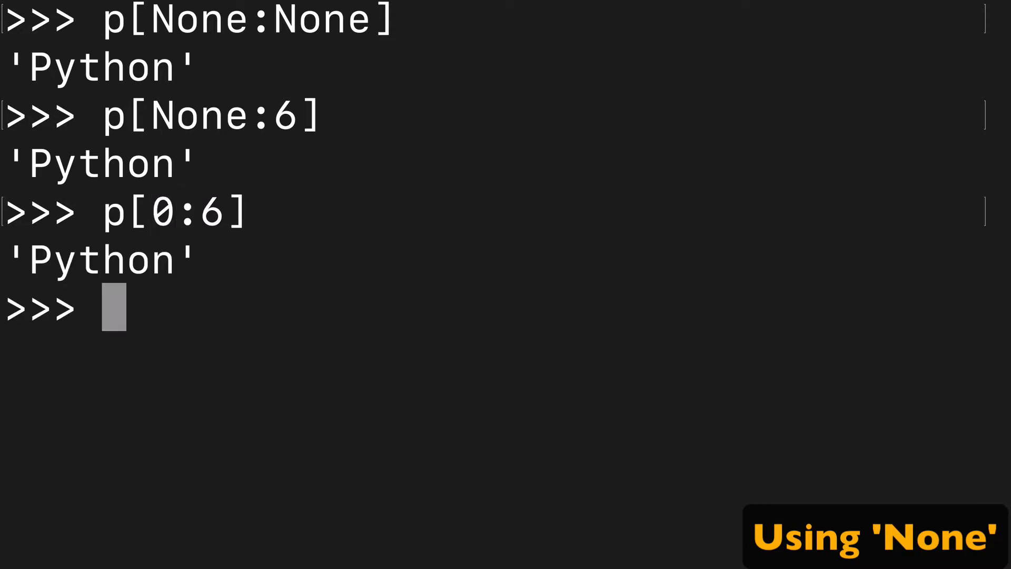
pyautogui.write('p[0:]')
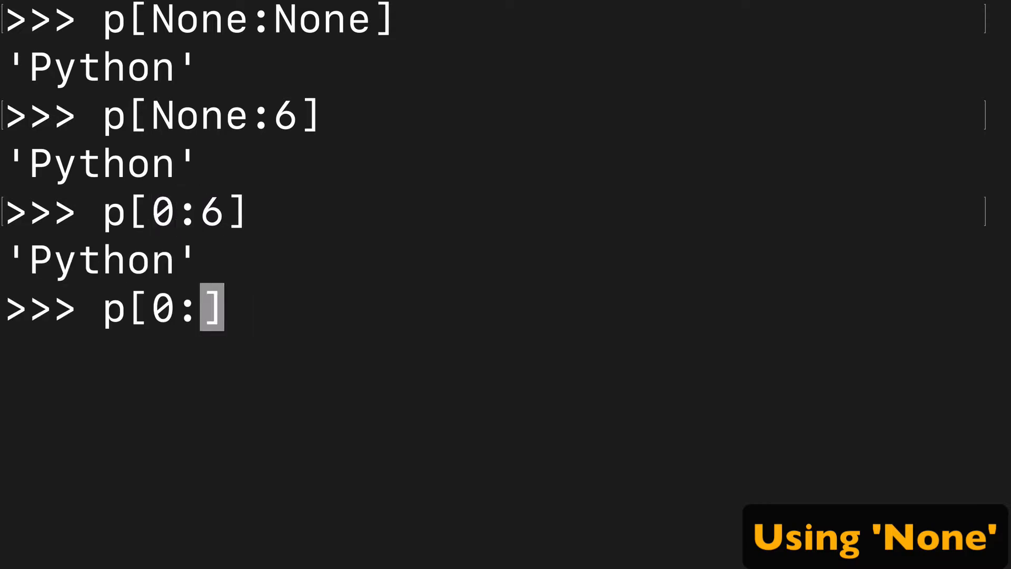
pyautogui.write('None')
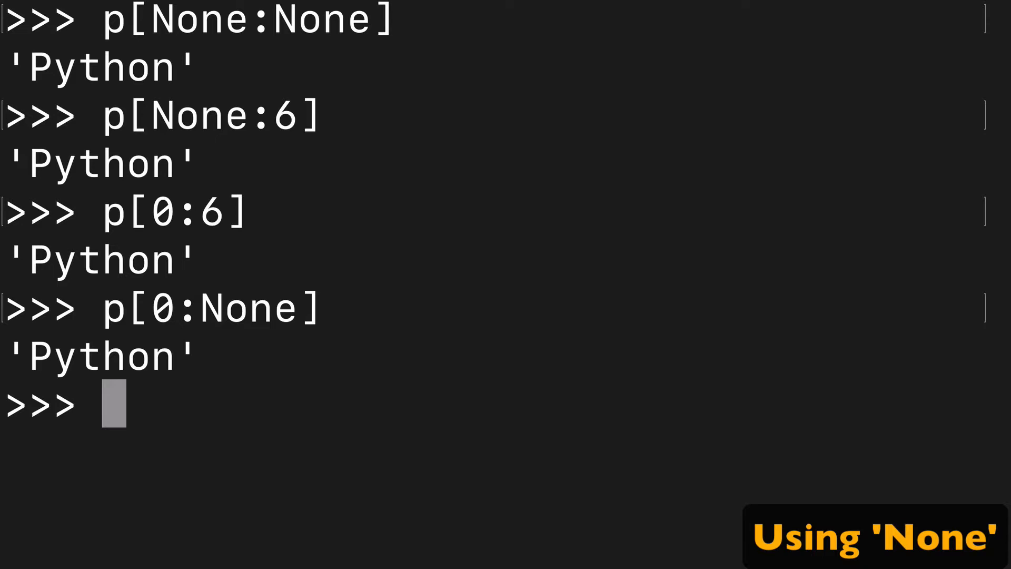
pyautogui.write('p[0:None]')
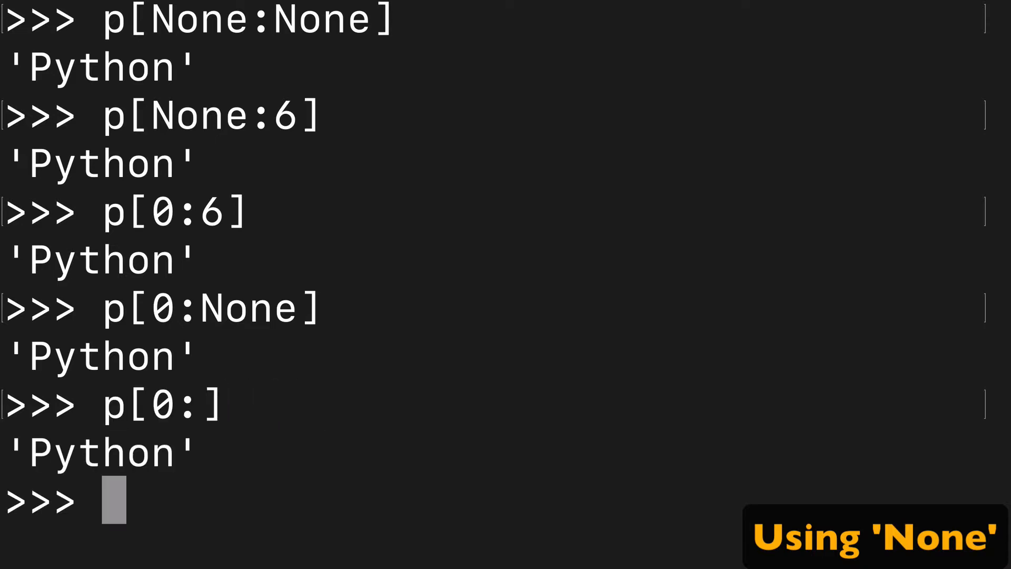
# Evaluate p[0:] and p[:6] with omitted bounds, both returning 'Python'
pyautogui.write('p[0:]')
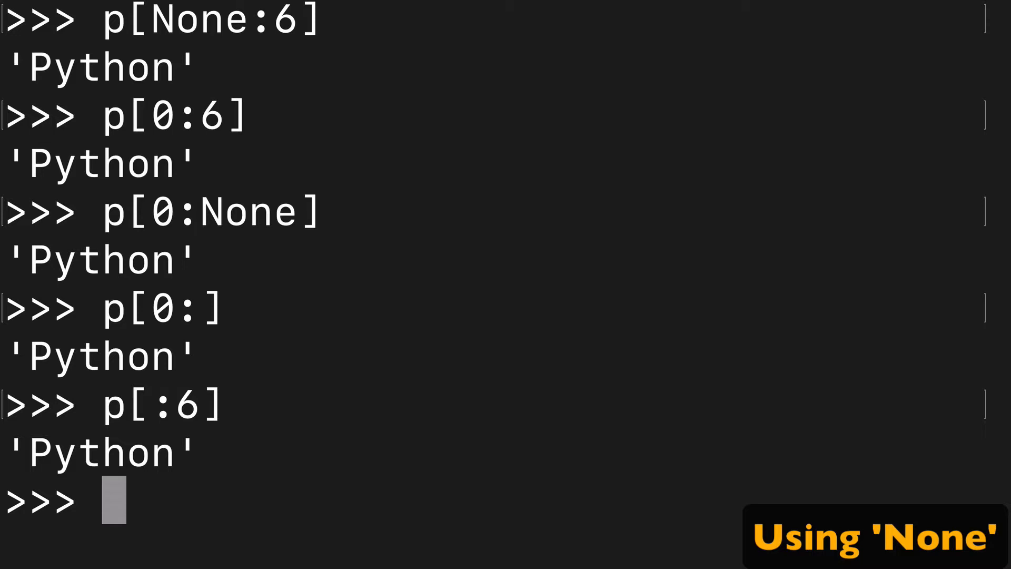
pyautogui.write('p[0:]')
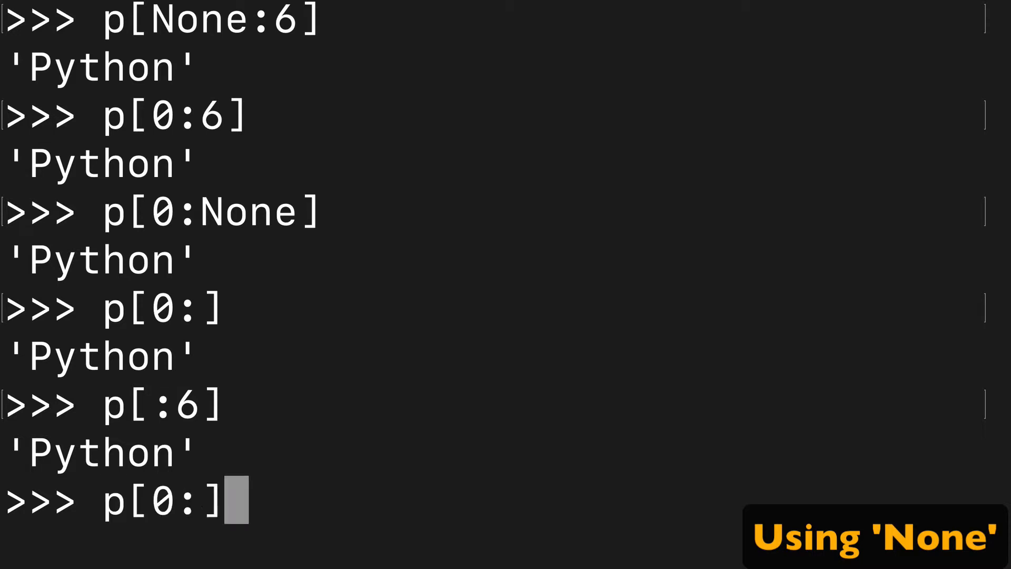
pyautogui.write('None:6')
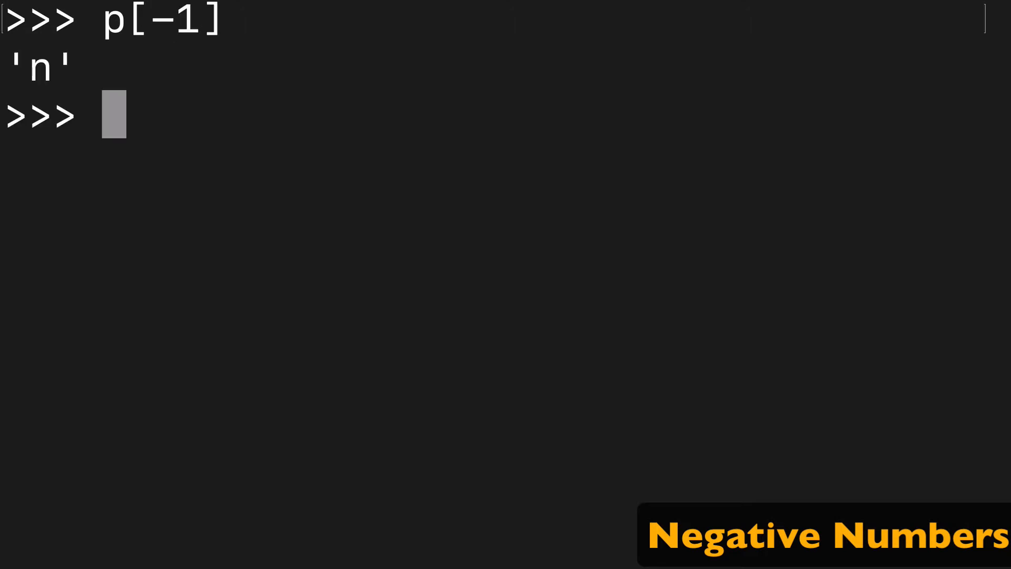
# Evaluate p[-2] and p[-3] to get 'o' and 'h' by negative index
pyautogui.write('p[-2]')
pyautogui.write('p[-3]')
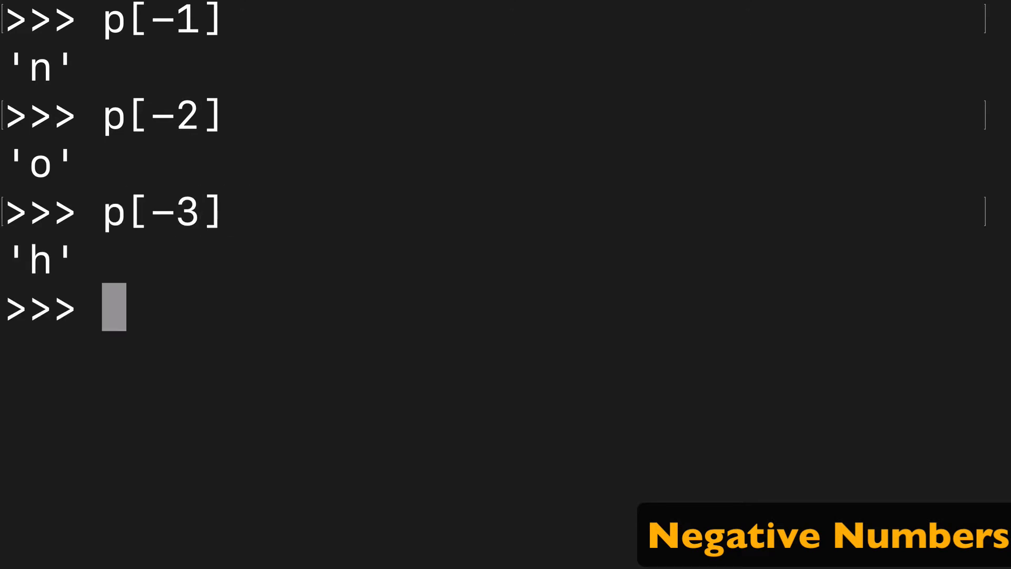
pyautogui.moveTo(52, 81)
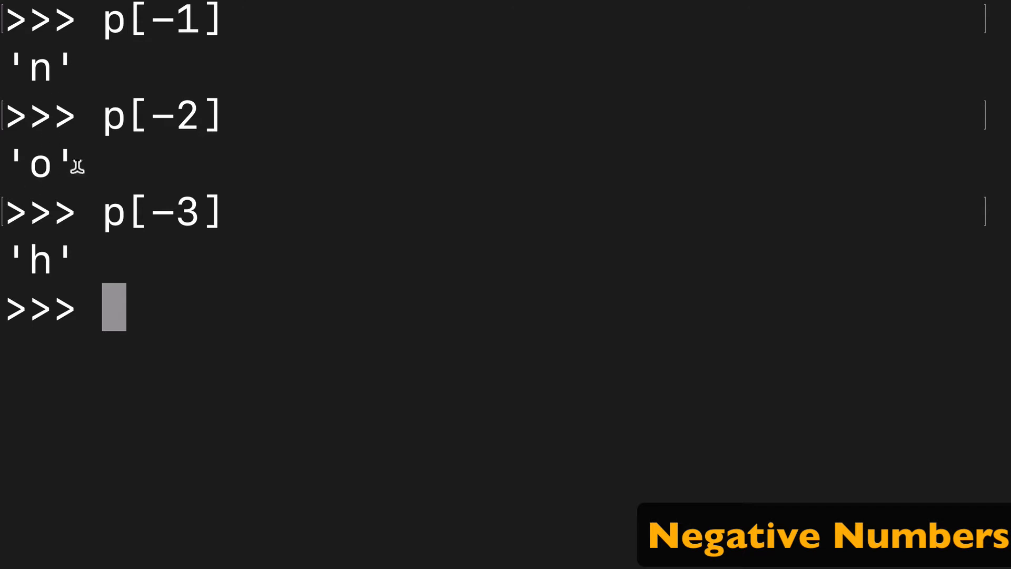
pyautogui.moveTo(169, 316)
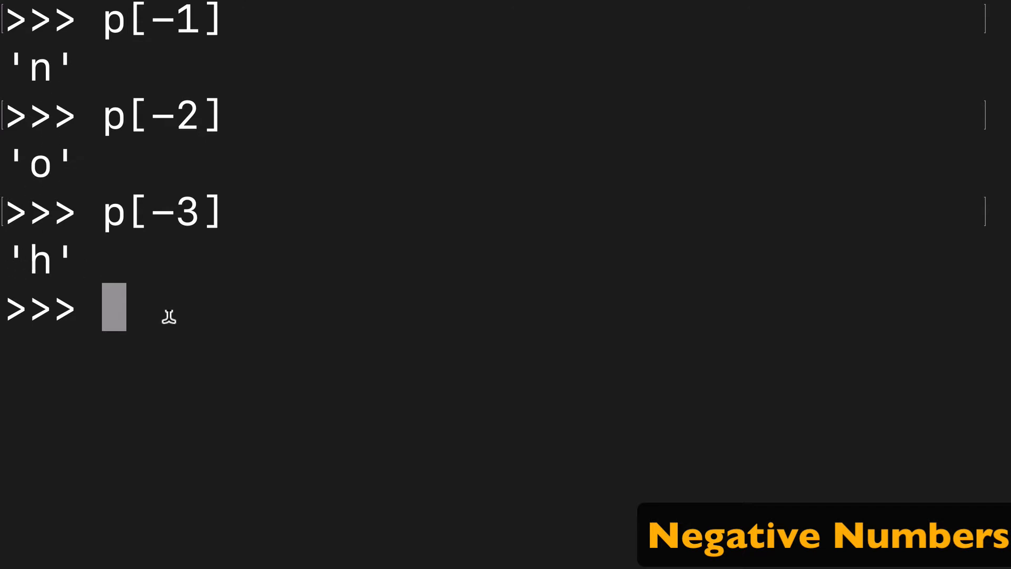
pyautogui.write('p[-3]')
pyautogui.write('pL =')
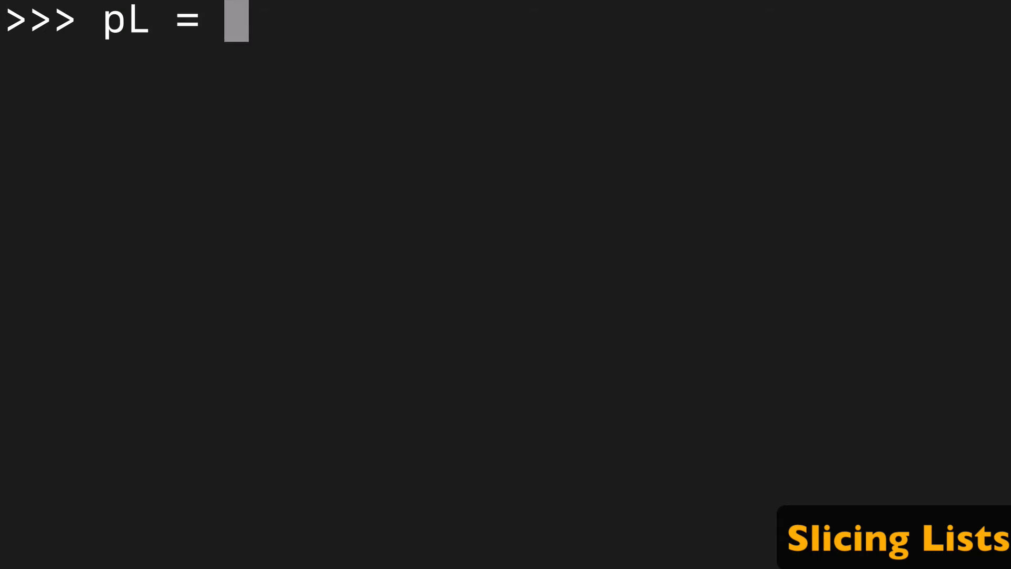
# Create pL = ['P','y','t','h','o','n'] and retrieve pL[0] 'P' and pL[5] 'n'
pyautogui.write("['P','y','t','h','o','n']")
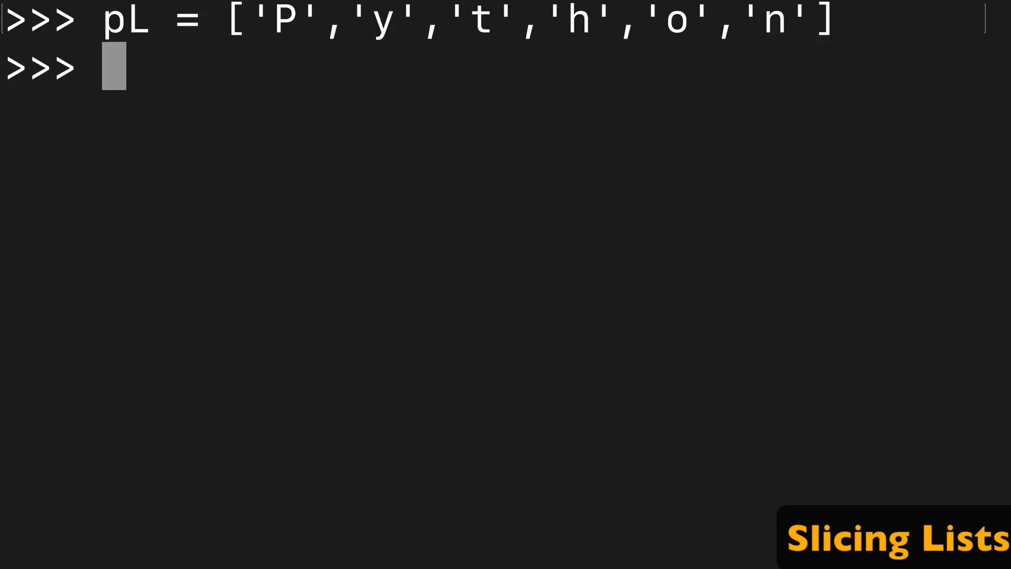
pyautogui.write('pL[0')
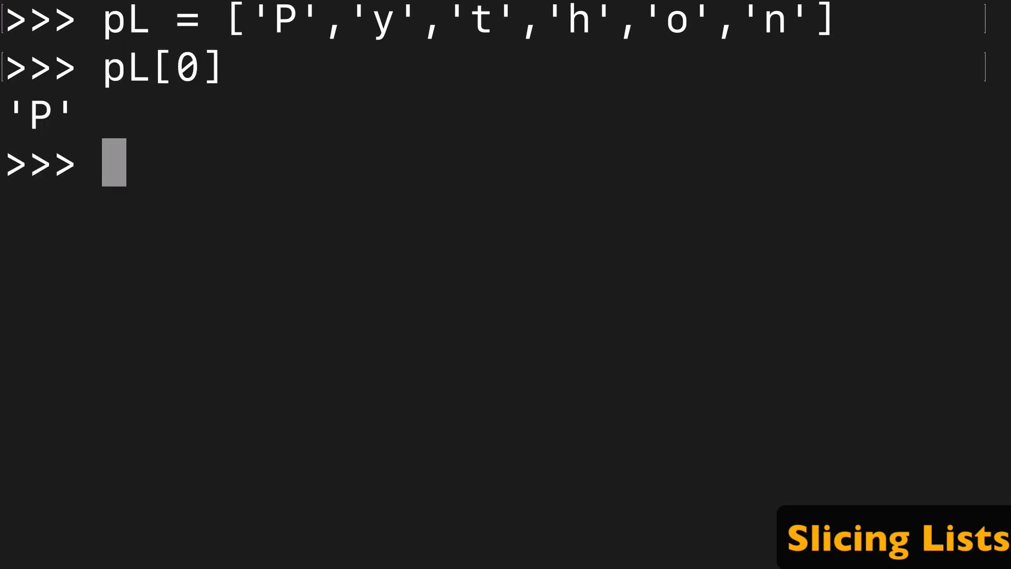
pyautogui.write('pL[5]')
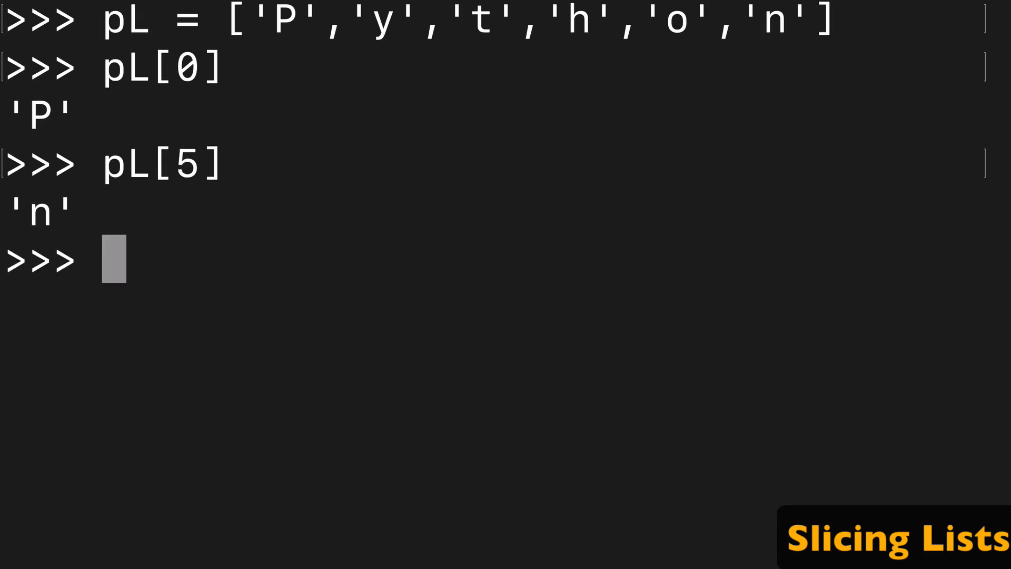
pyautogui.write('pL[5]')
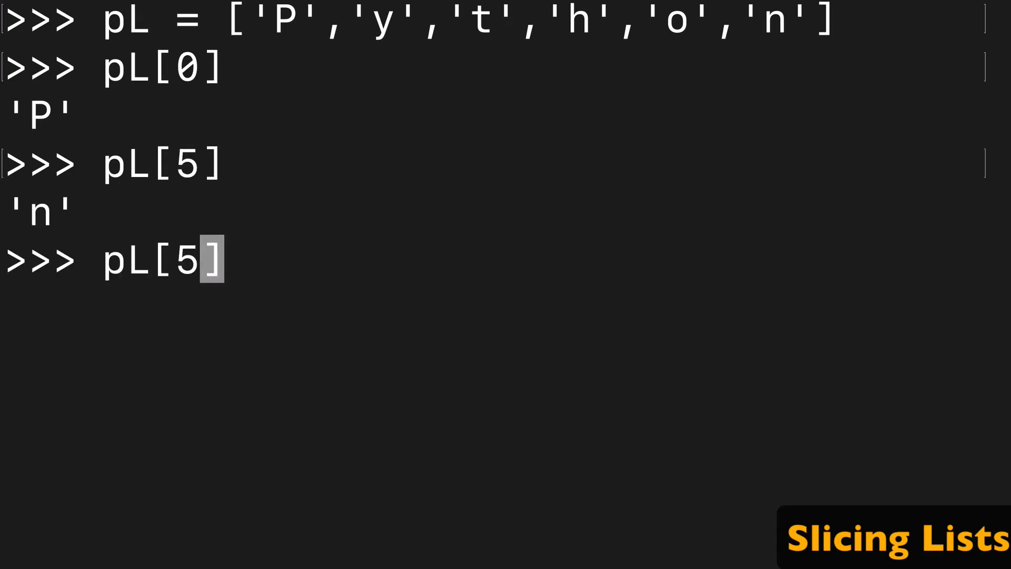
pyautogui.write('0:')
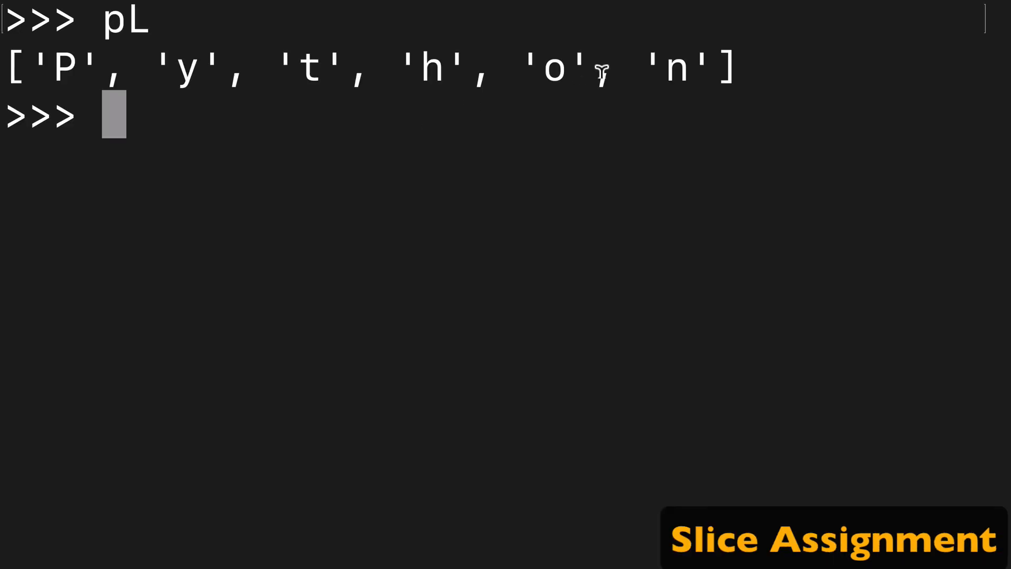
pyautogui.moveTo(227, 132)
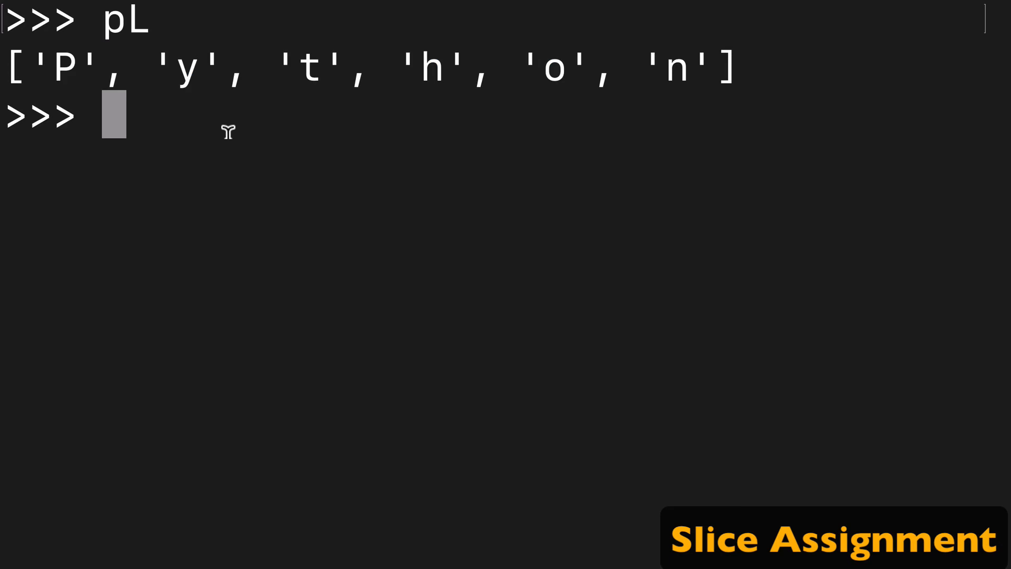
# Assign pL[0] = "Z" and display pL showing 'Z' as the first element
pyautogui.write('pL')
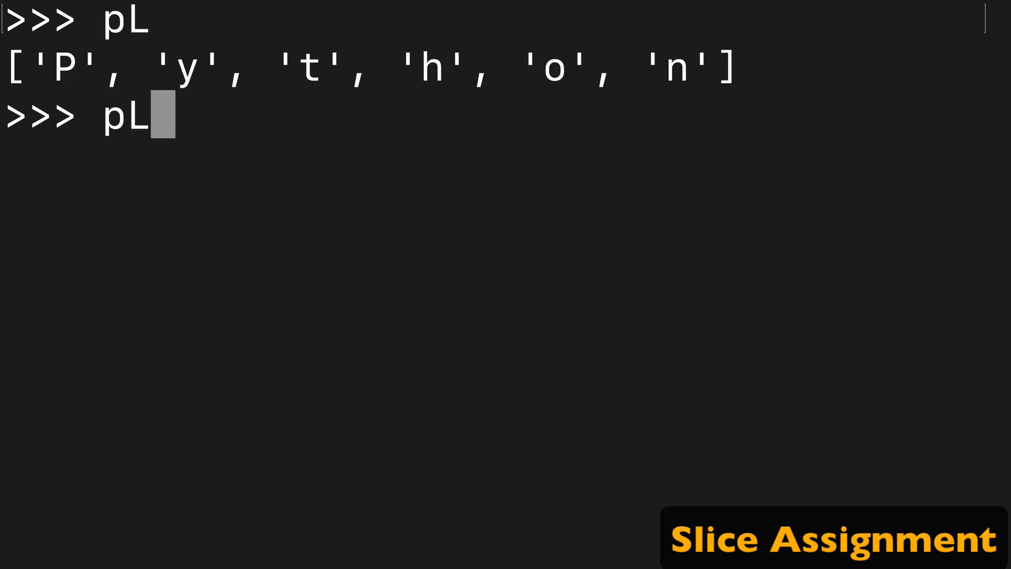
pyautogui.write('[]')
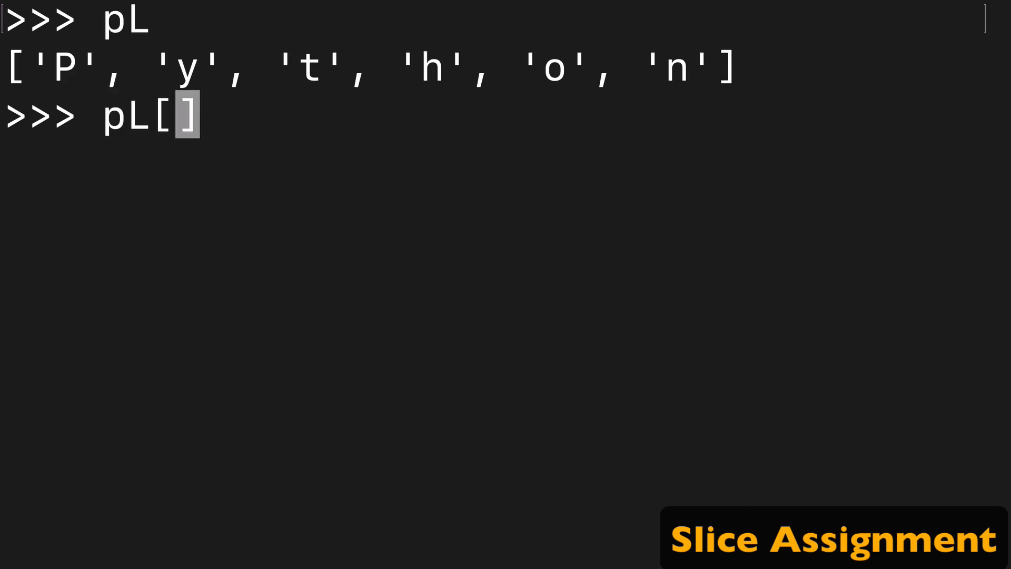
pyautogui.write('0] =')
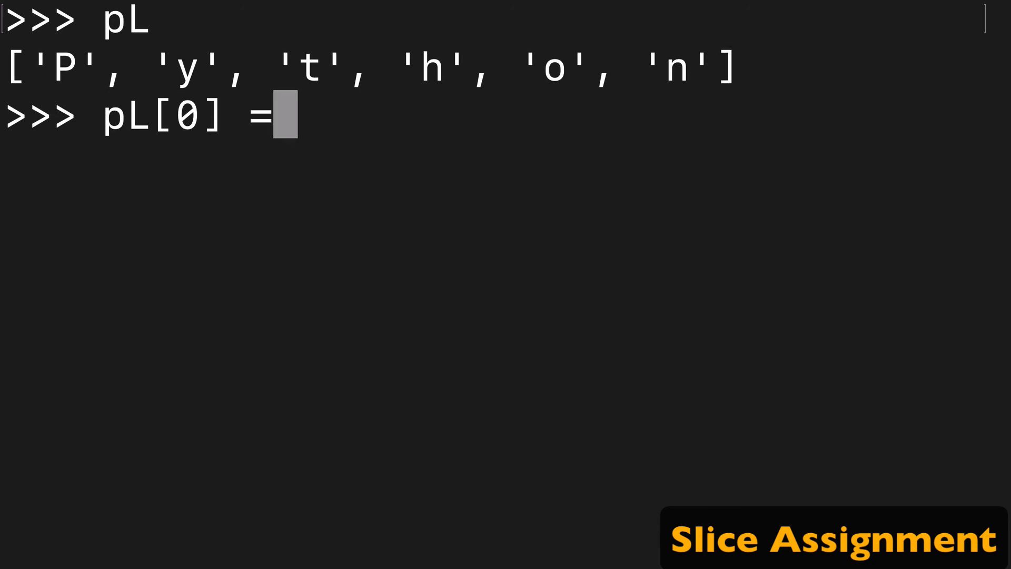
pyautogui.write('"Z"')
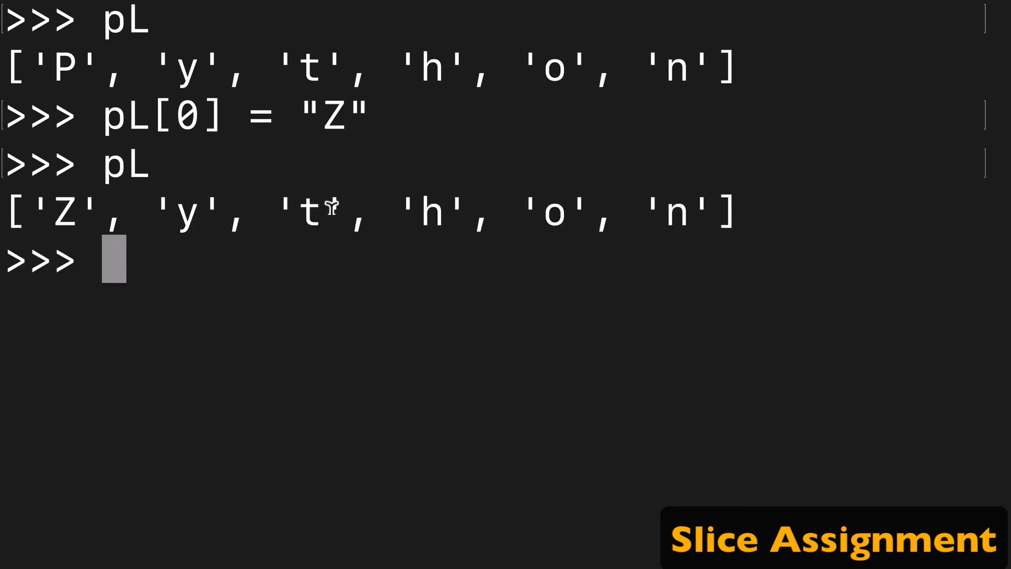
pyautogui.write('pL[0] = "Z"')
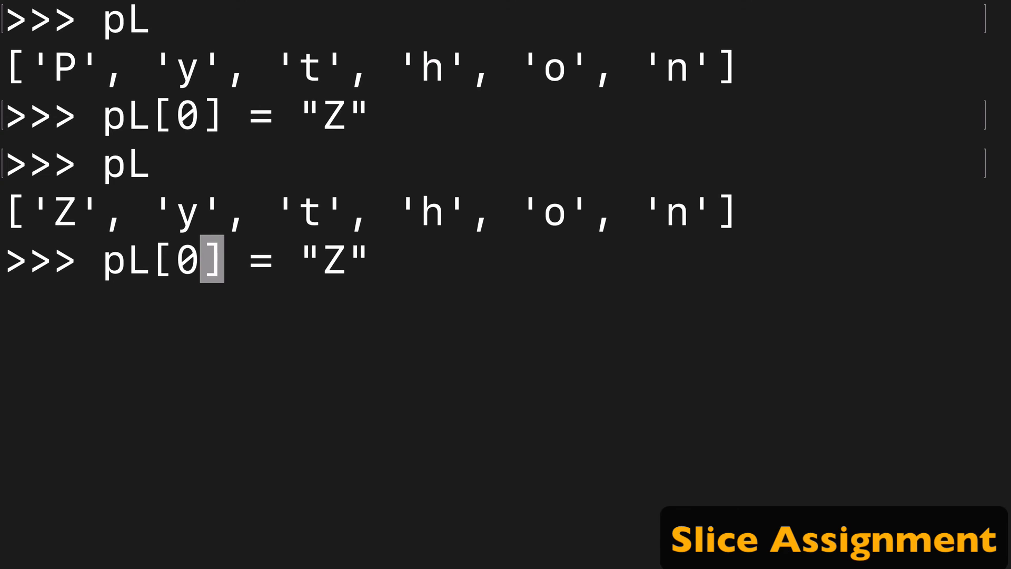
# Evaluate pL[0:1], assign pL[0:1] = "J" and display ['J','y','t','h','o','n']
pyautogui.write(':1')
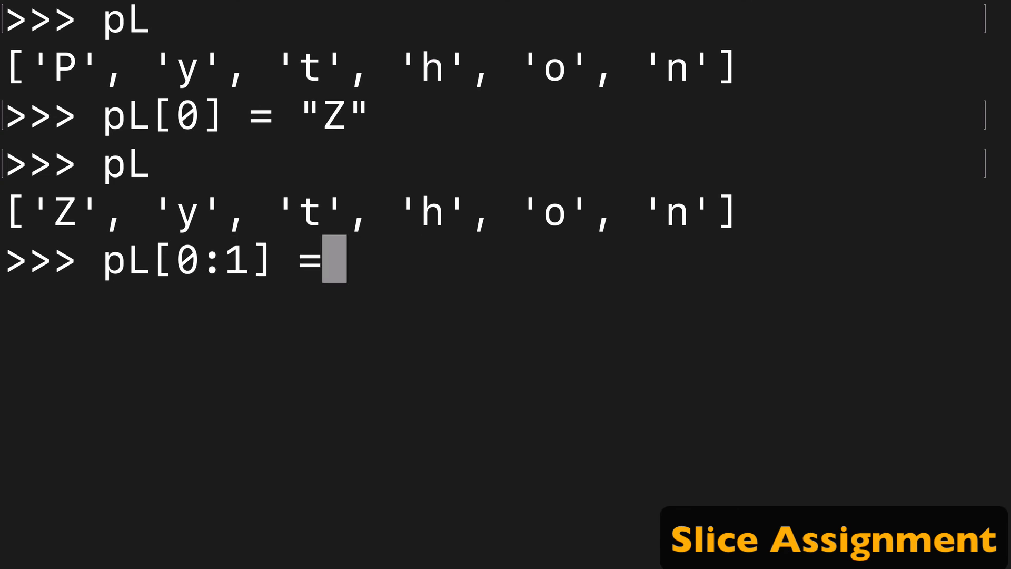
pyautogui.press('Backspace')
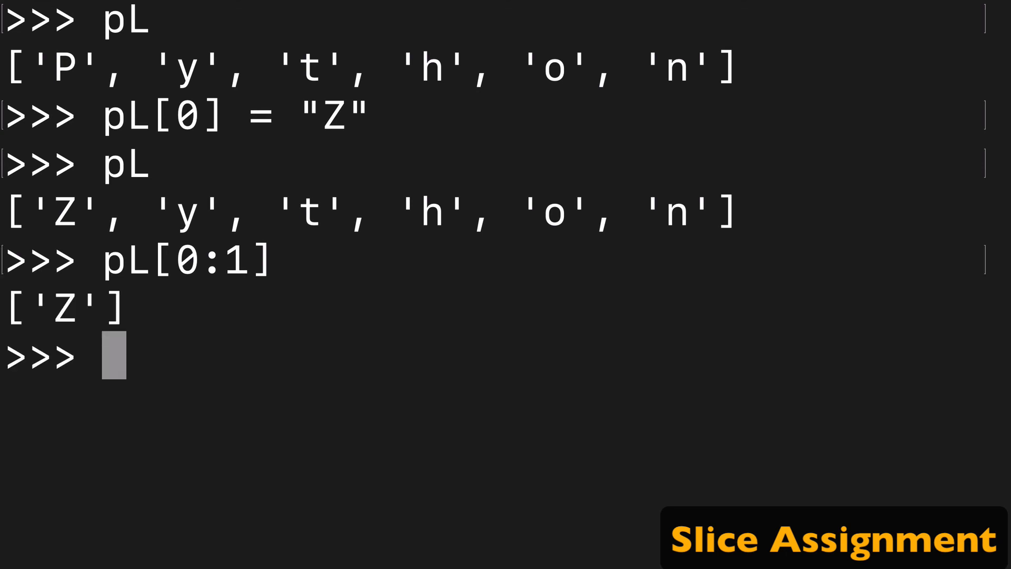
pyautogui.write('pL[0:1]')
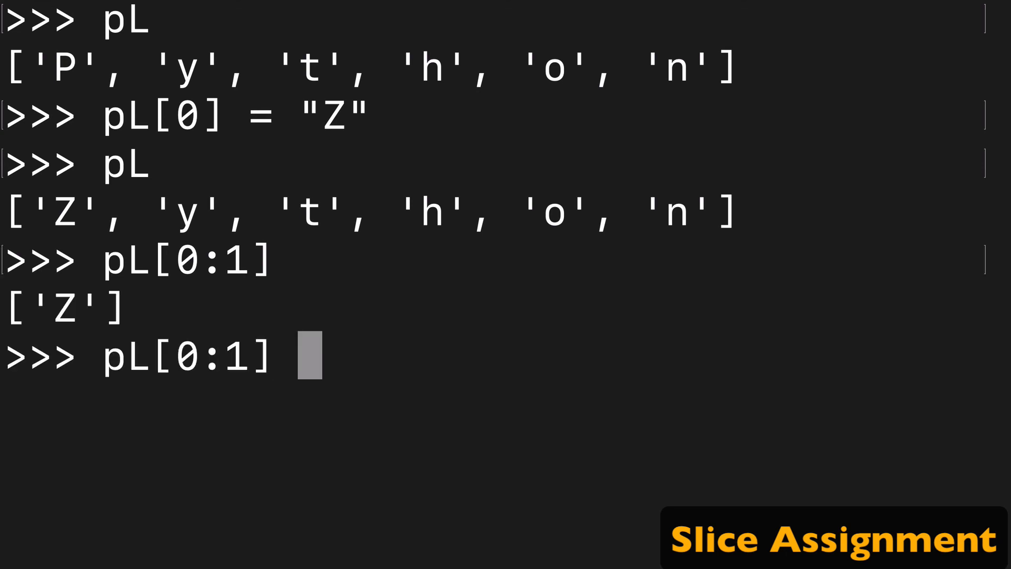
pyautogui.write('= ""')
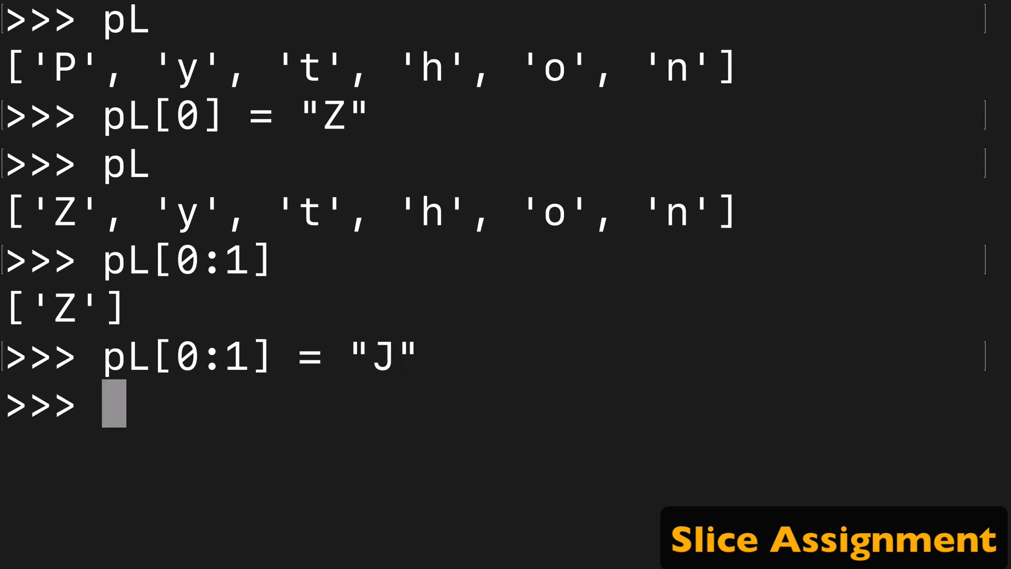
pyautogui.write('pL')
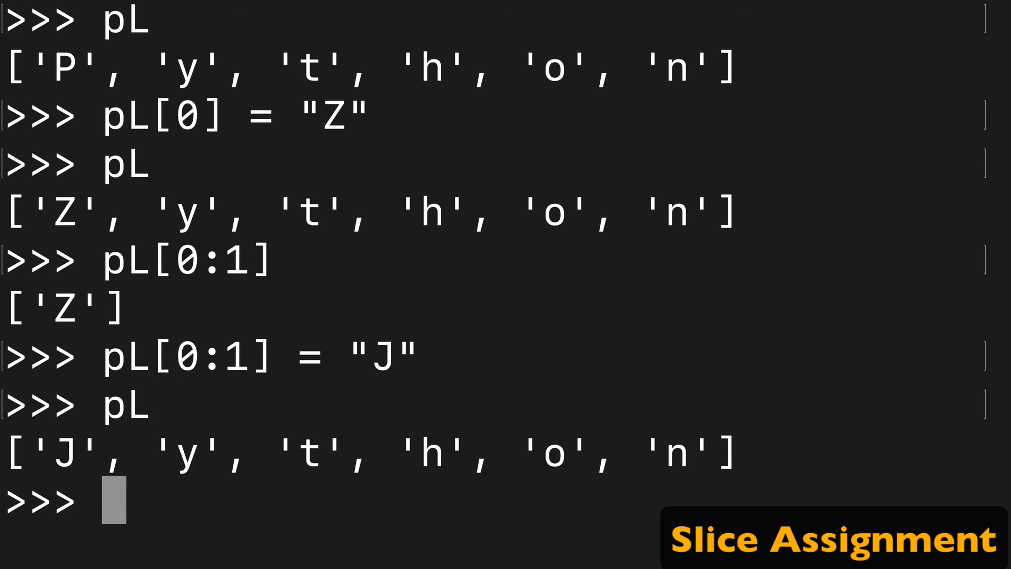